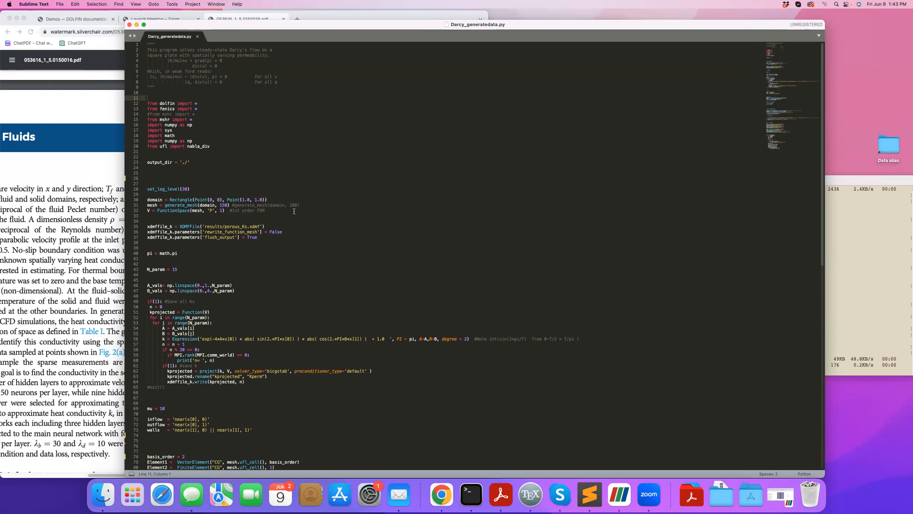
mouse_move(229, 206)
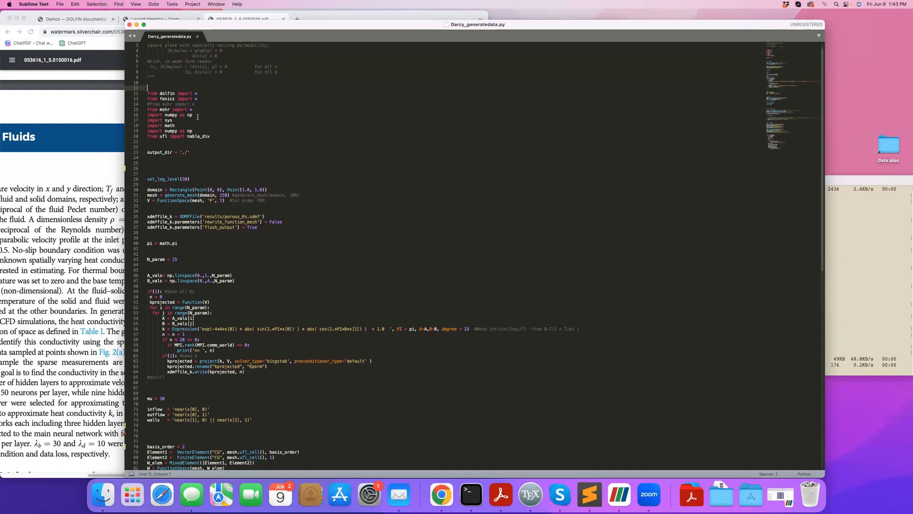
Step: Scroll through the mesh and function-space setup to the DirichletBC boundary condition definitions
scroll("down", 3)
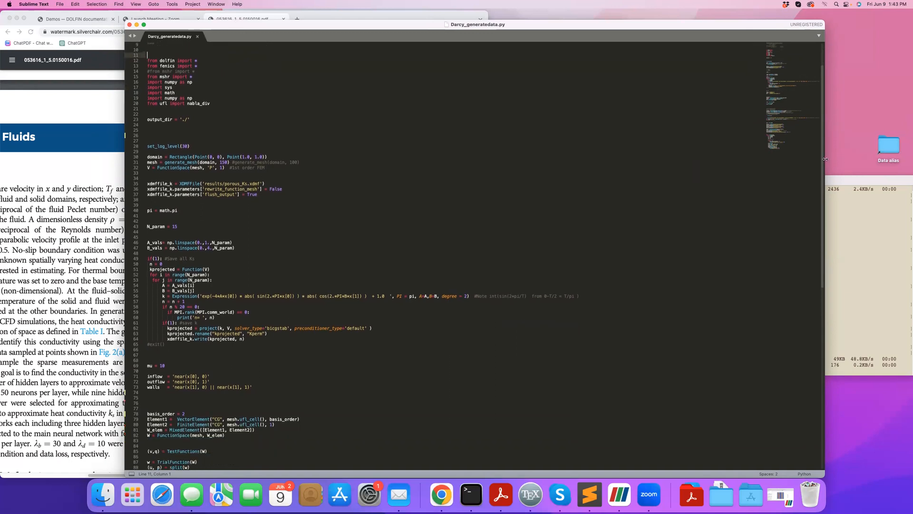
scroll("up", 3)
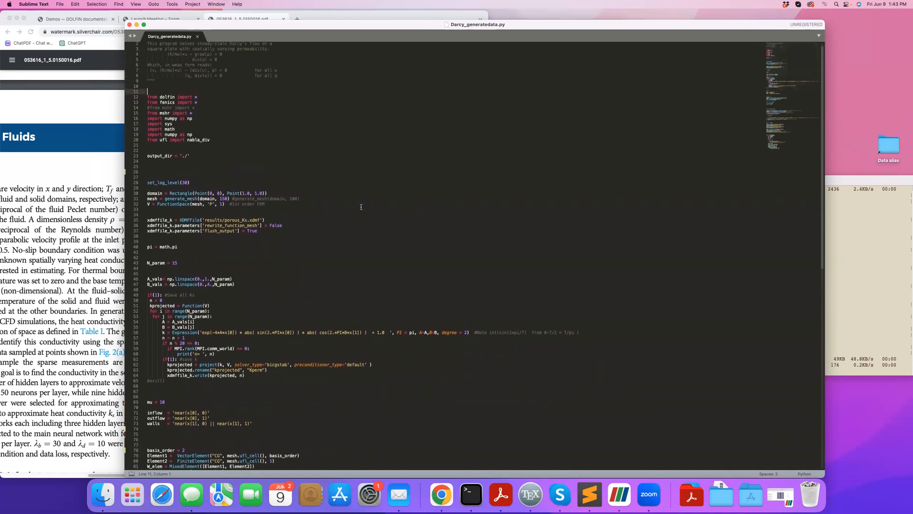
mouse_move(276, 206)
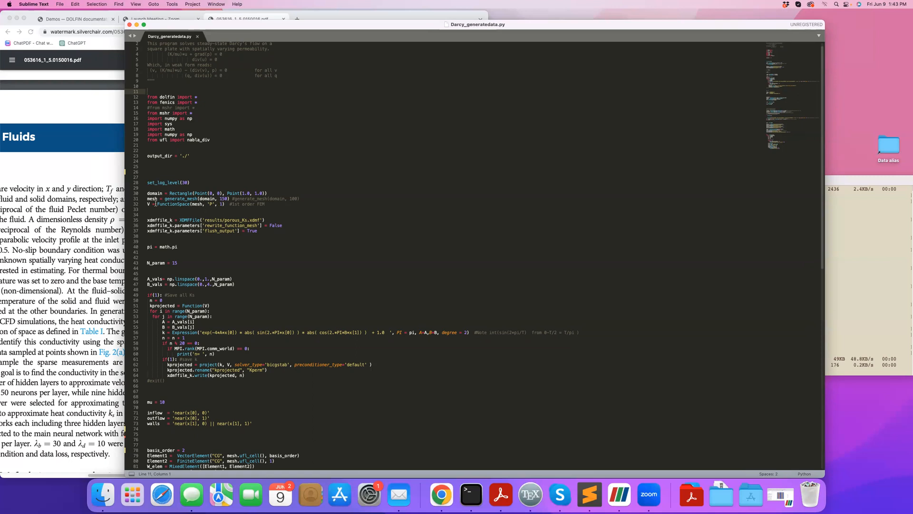
scroll("up", 3)
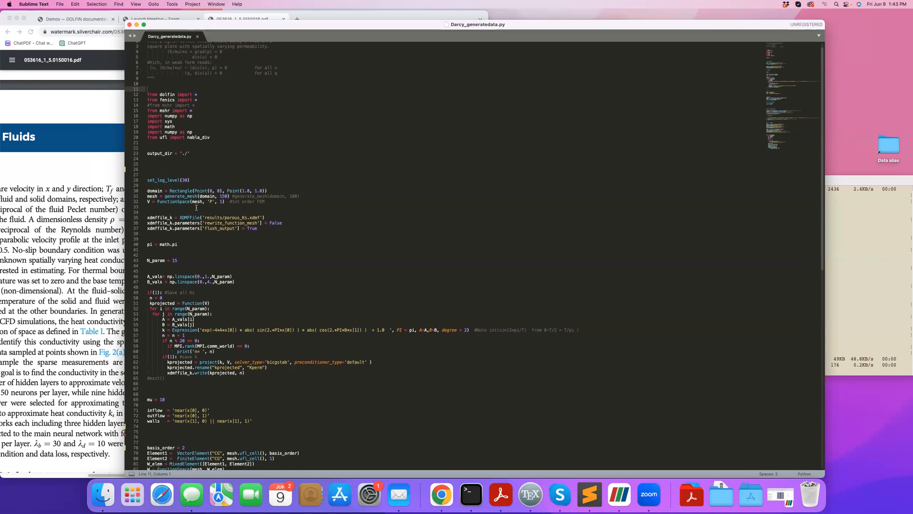
scroll("up", 3)
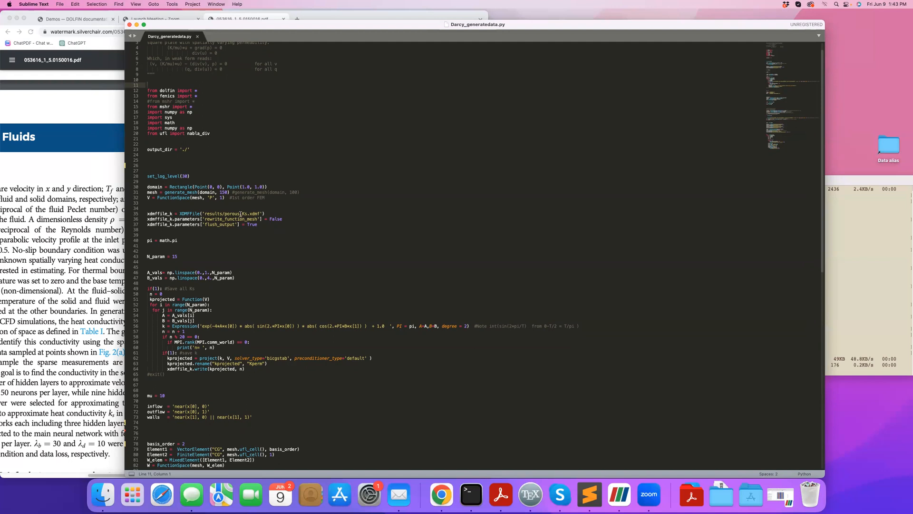
mouse_move(266, 229)
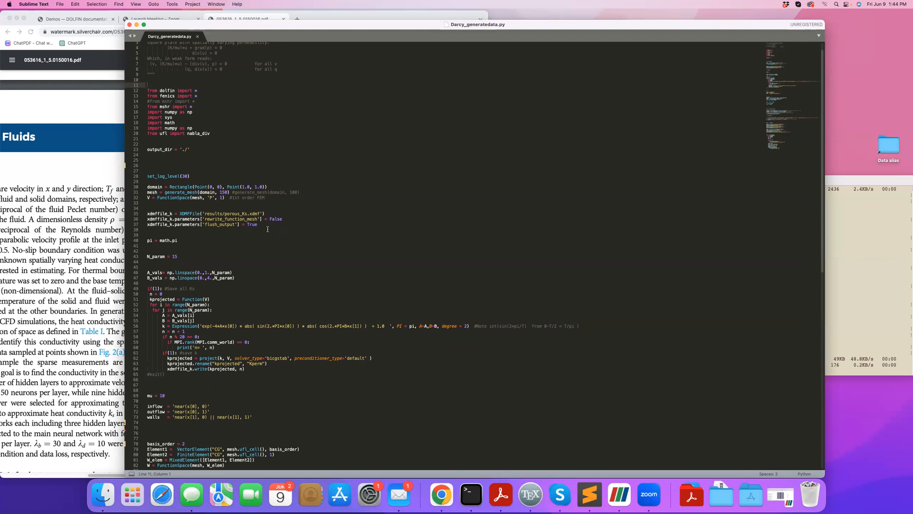
mouse_move(191, 267)
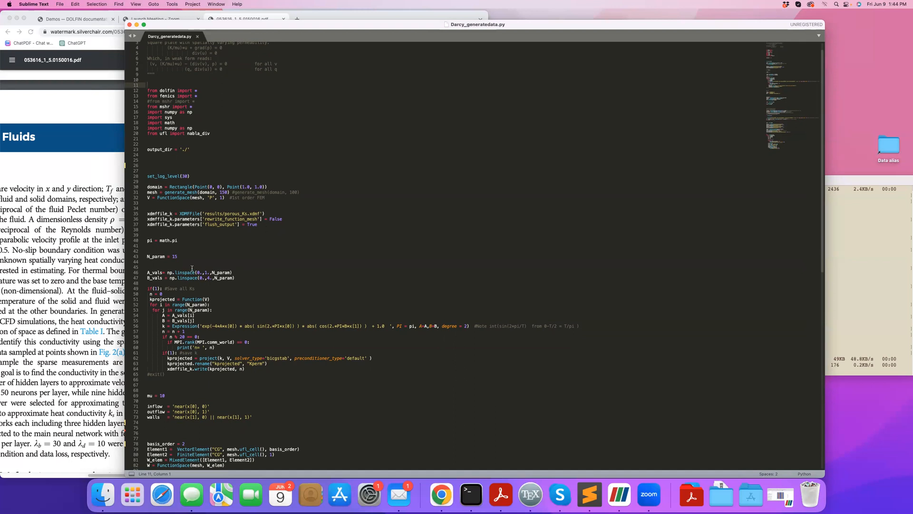
scroll("down", 3)
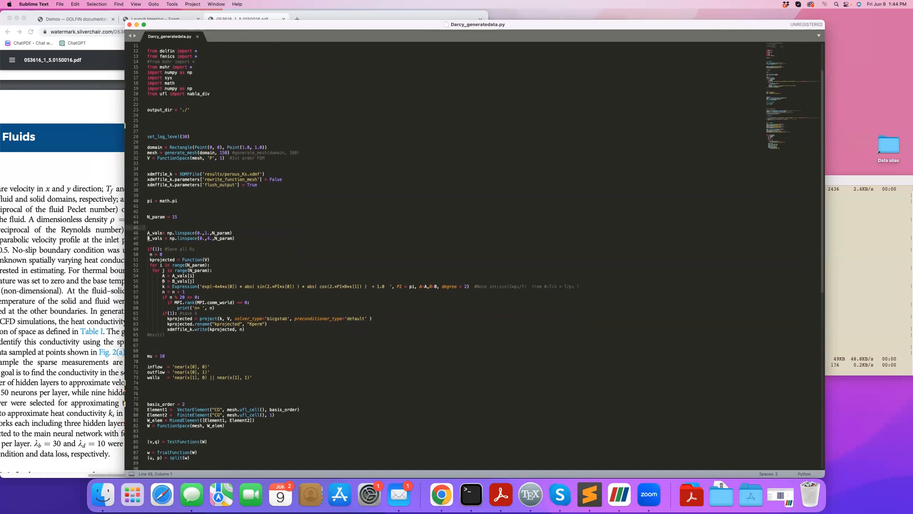
left_click(151, 232)
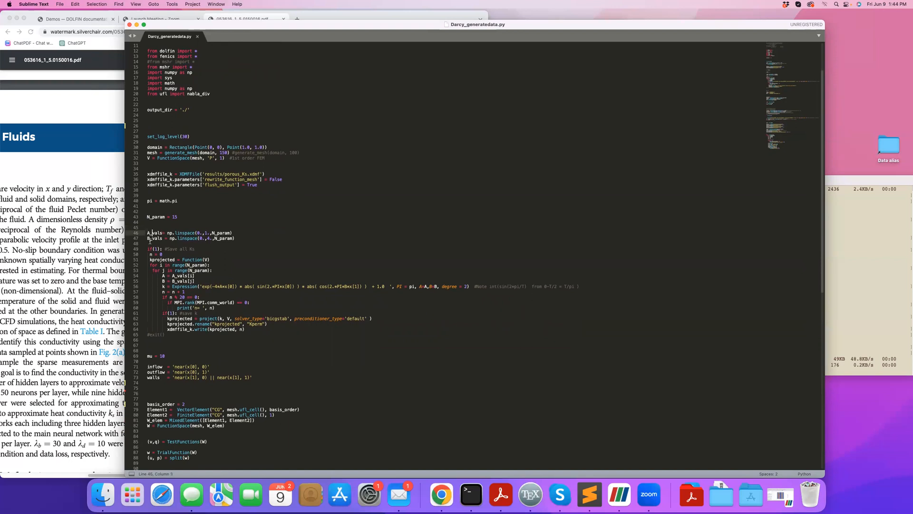
left_click(153, 238)
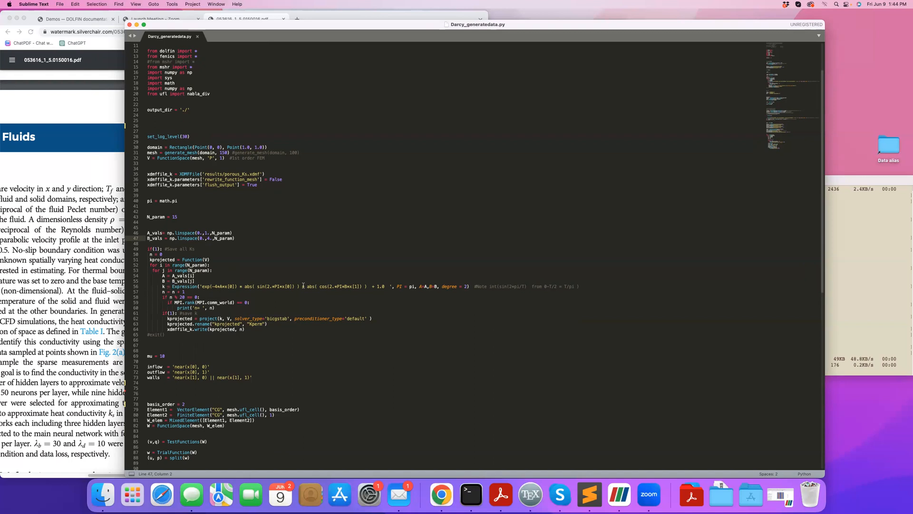
mouse_move(408, 288)
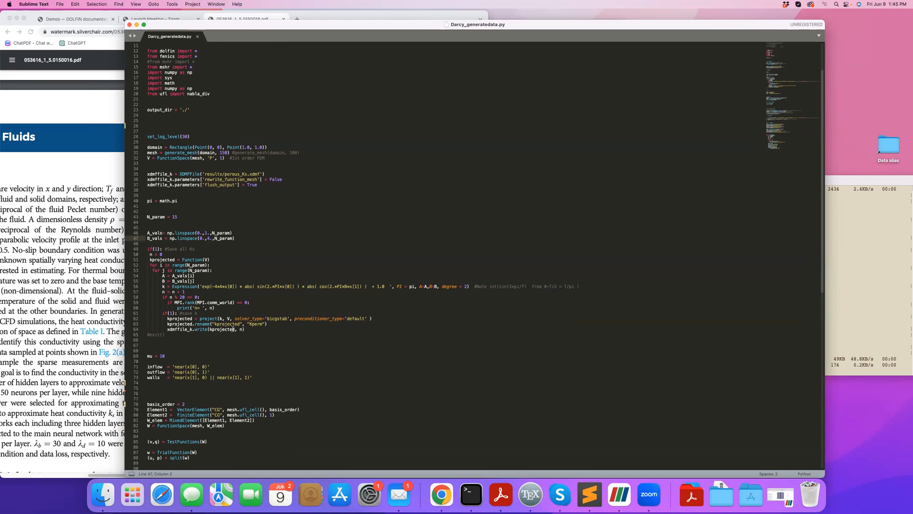
Step: Scroll down to the variational forms, output files and LinearVariationalSolver parameters
scroll("down", 3)
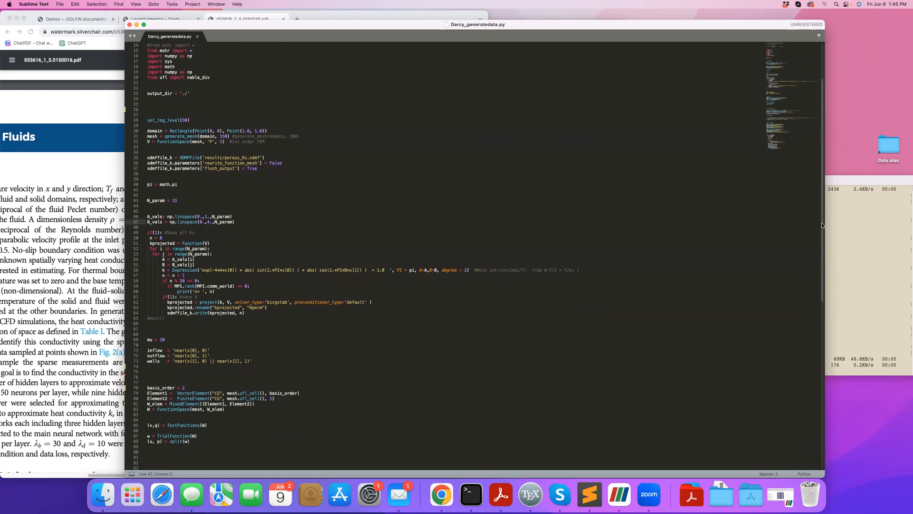
scroll("down", 3)
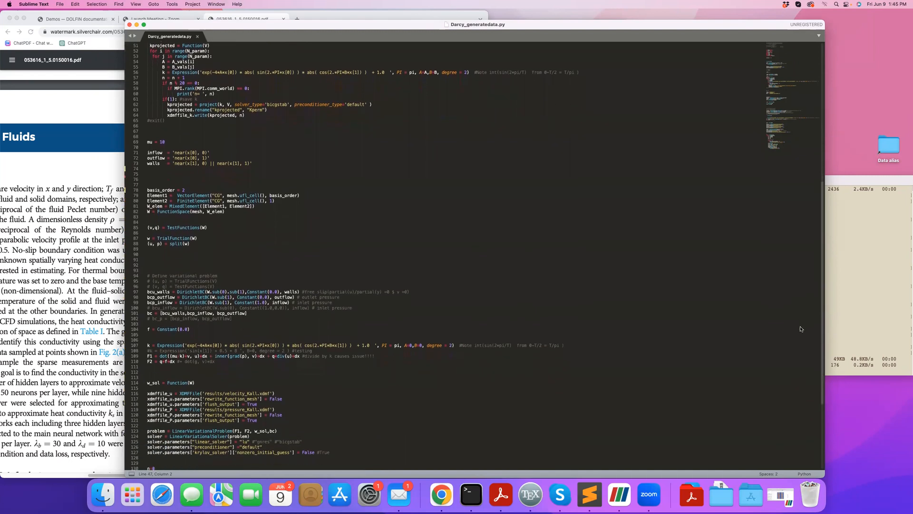
scroll("down", 3)
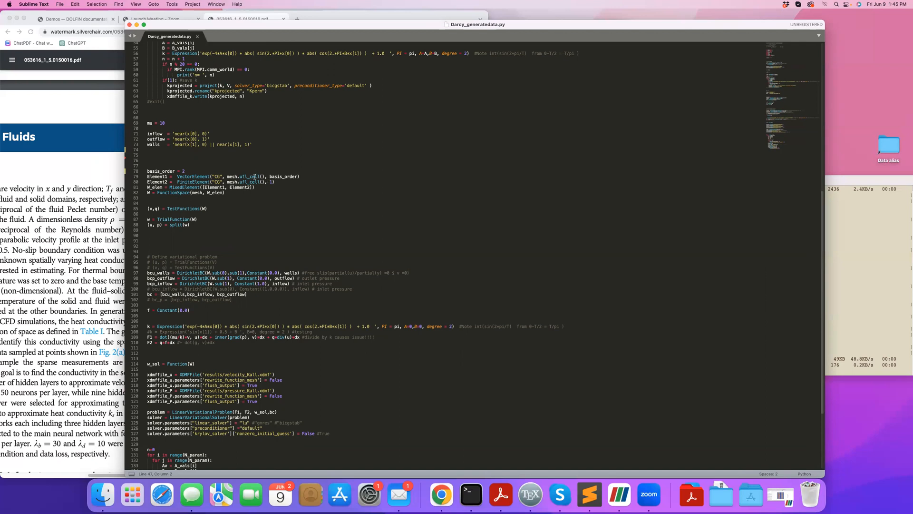
mouse_move(182, 199)
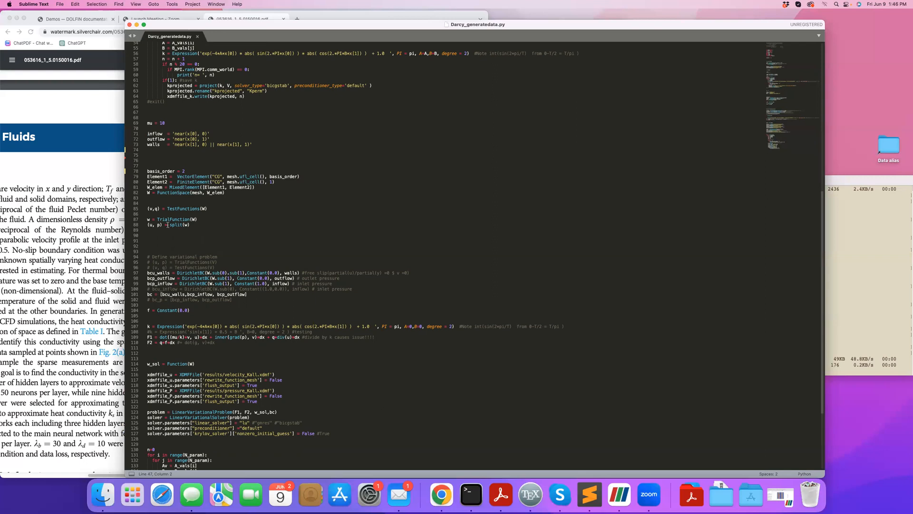
Step: Scroll to the nested loop calling solver.solve() and writing velocity and pressure to XDMF
scroll("down", 3)
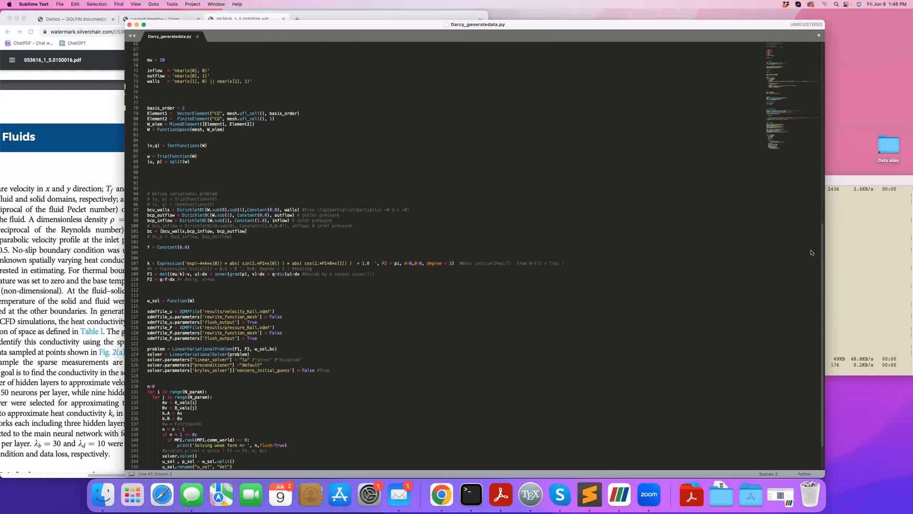
scroll("down", 3)
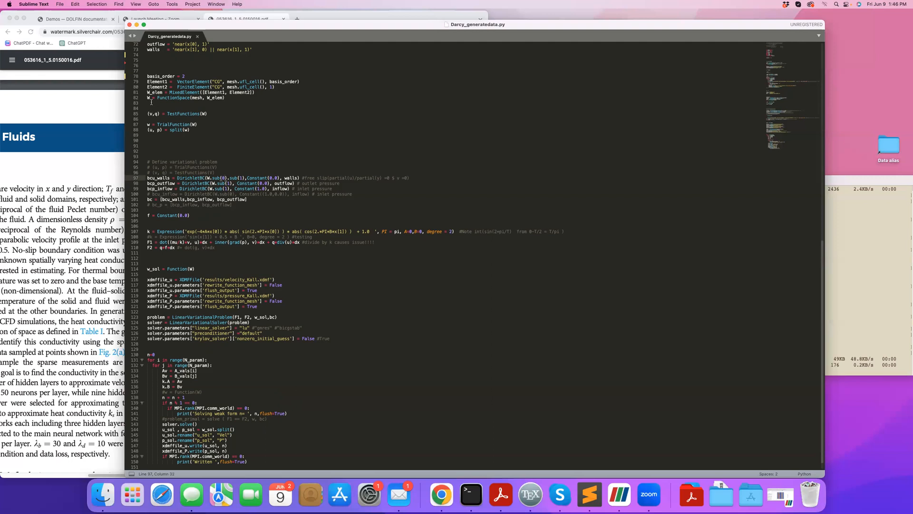
left_click(242, 177)
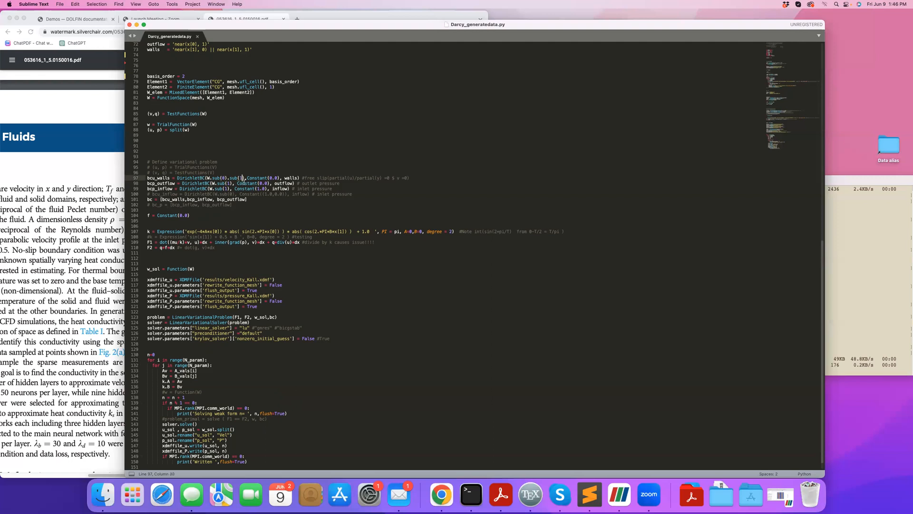
mouse_move(245, 183)
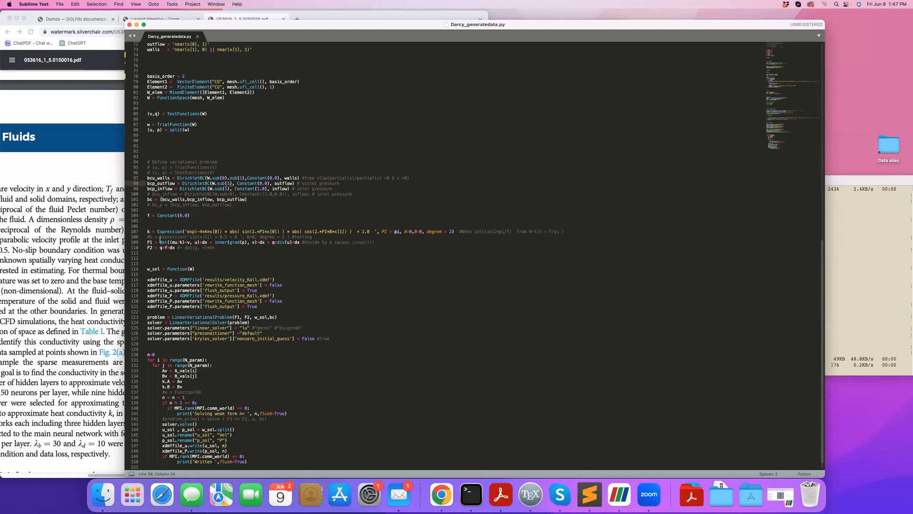
mouse_move(408, 227)
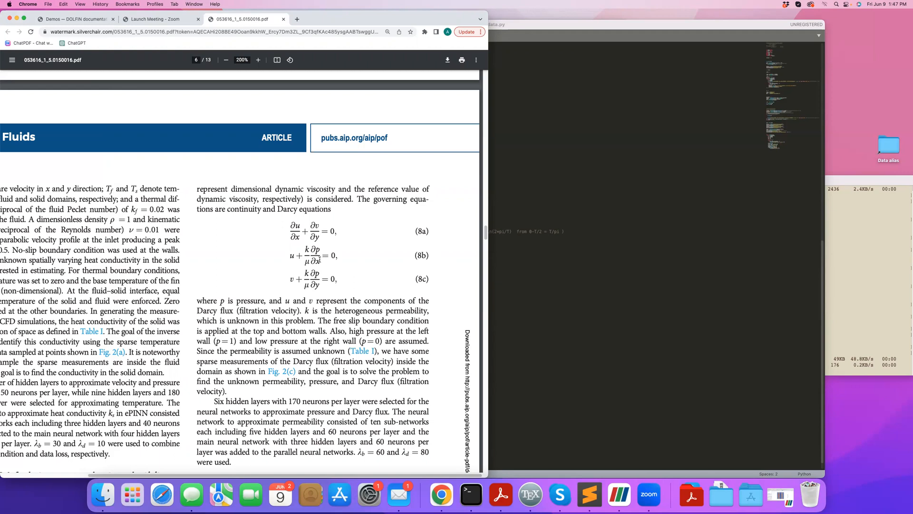
mouse_move(348, 268)
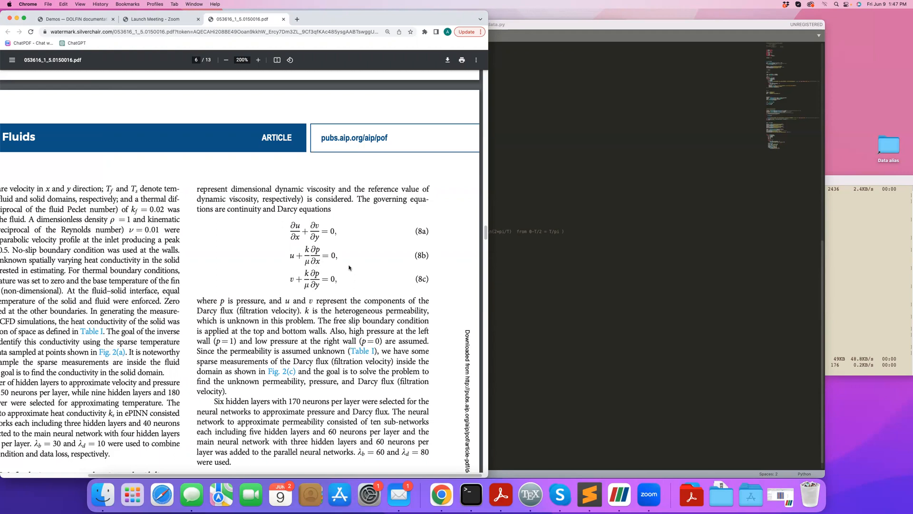
mouse_move(266, 270)
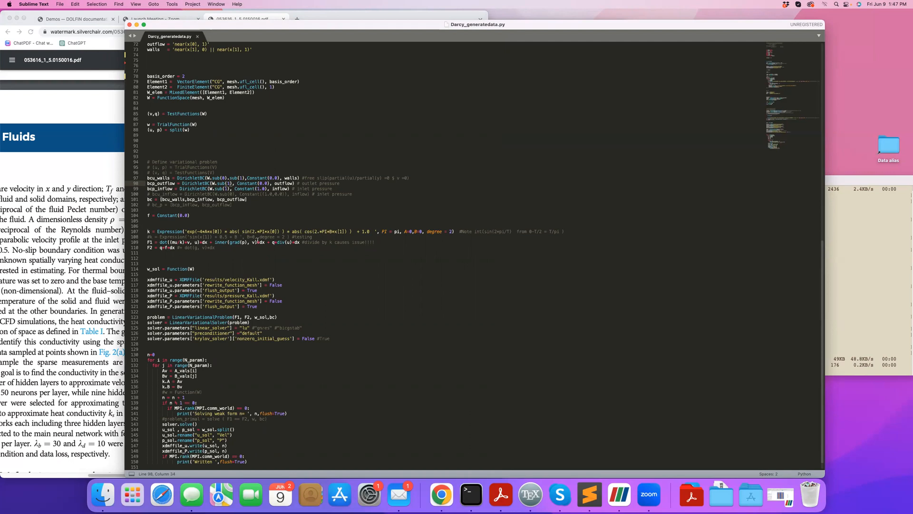
left_click(246, 19)
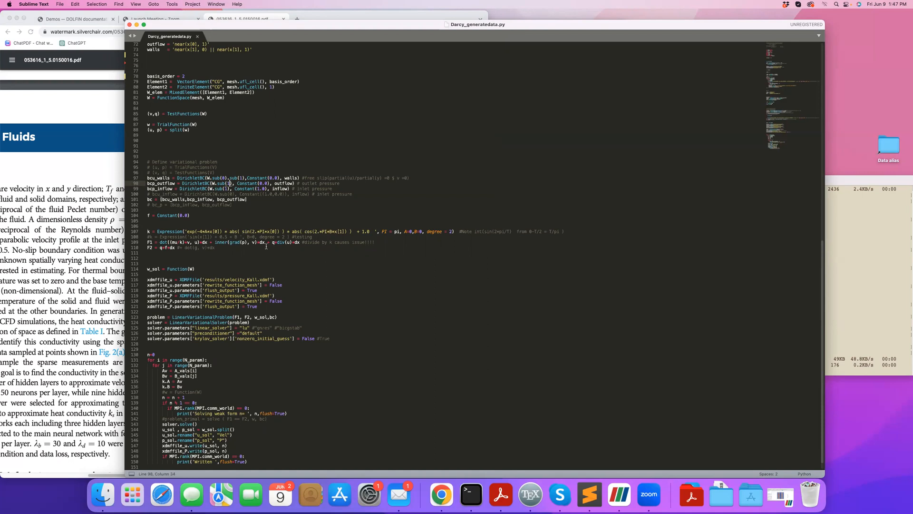
left_click(167, 248)
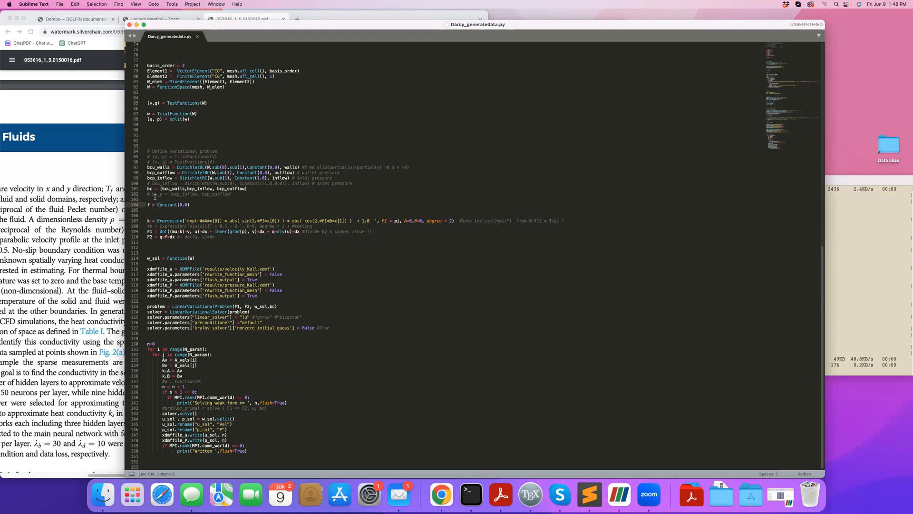
mouse_move(165, 214)
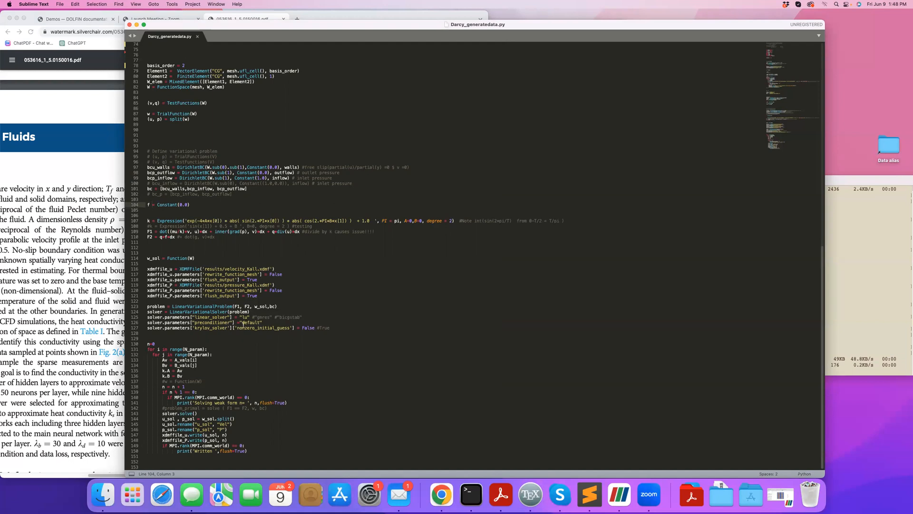
mouse_move(256, 432)
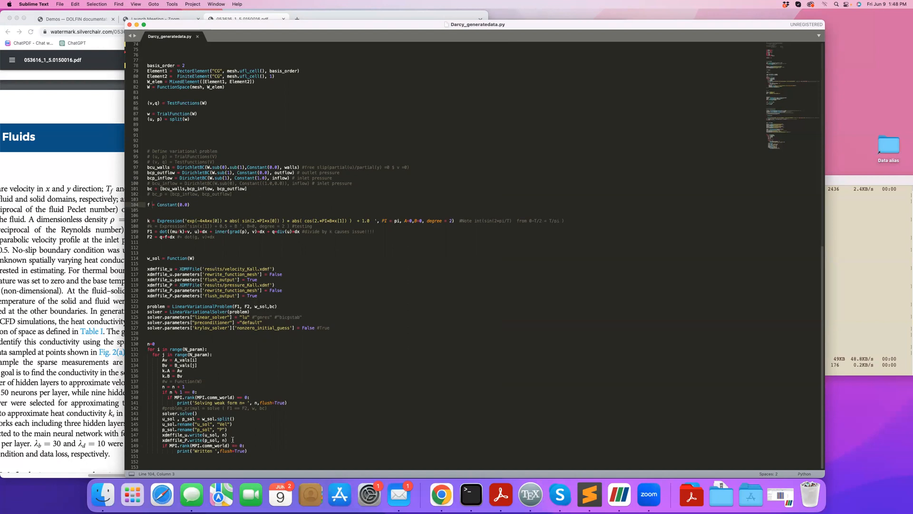
mouse_move(161, 384)
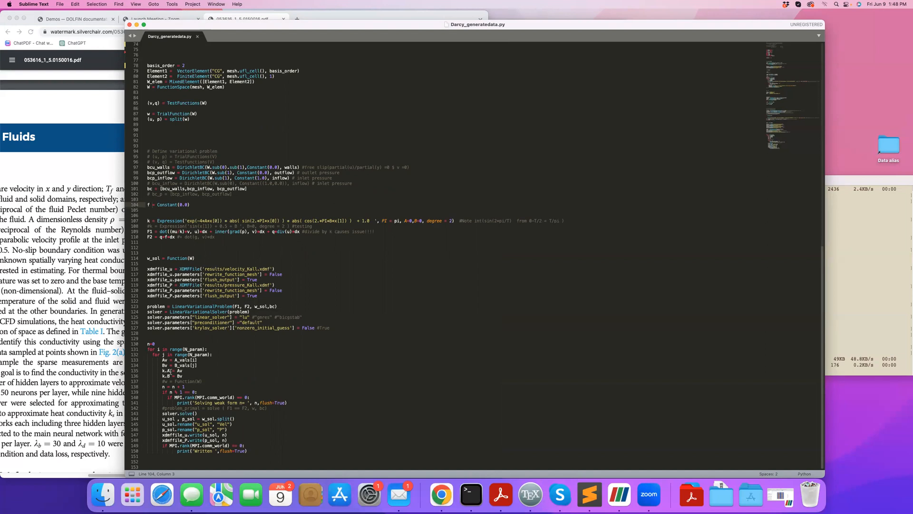
mouse_move(186, 375)
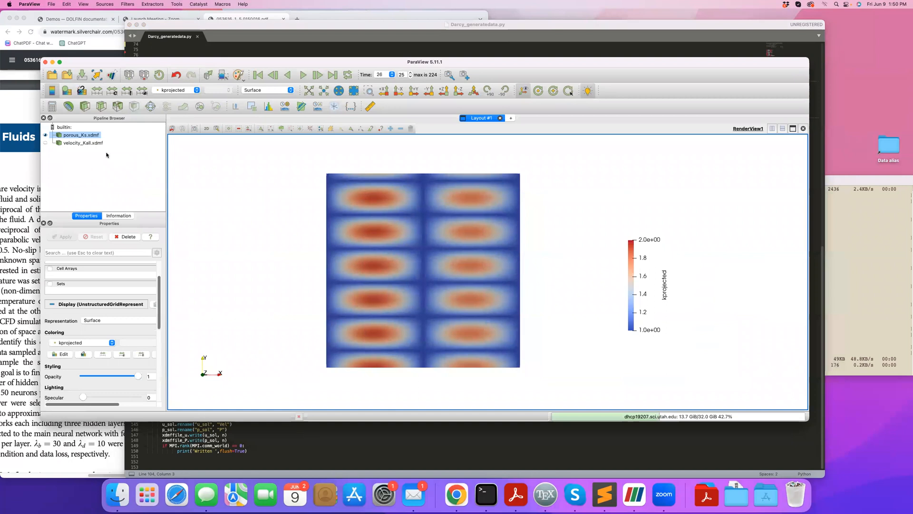
Step: Step the porous_Ks permeability field through its samples, then rewind to the first time step
left_click(257, 74)
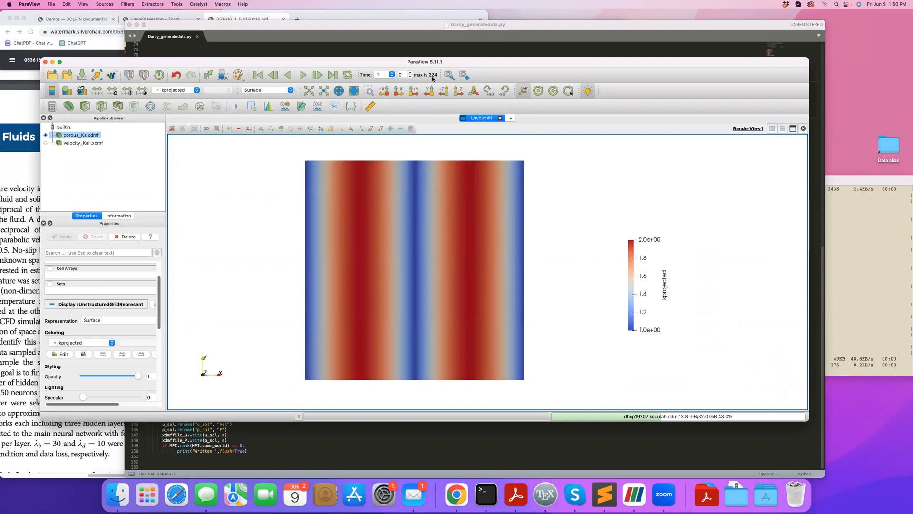
mouse_move(222, 228)
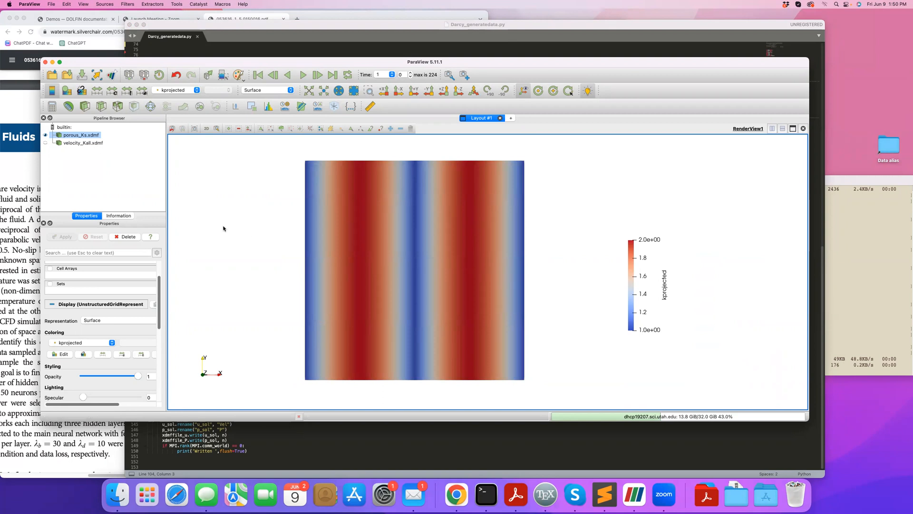
left_click(301, 75)
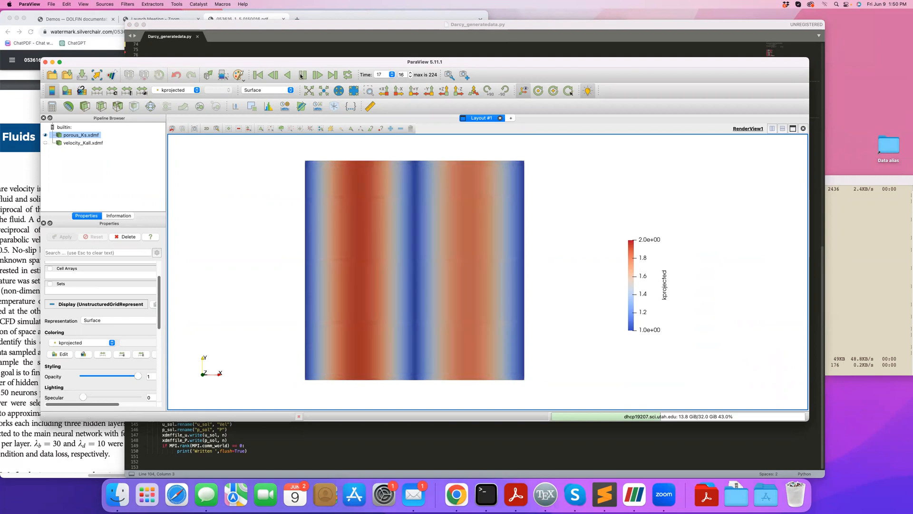
left_click(317, 74)
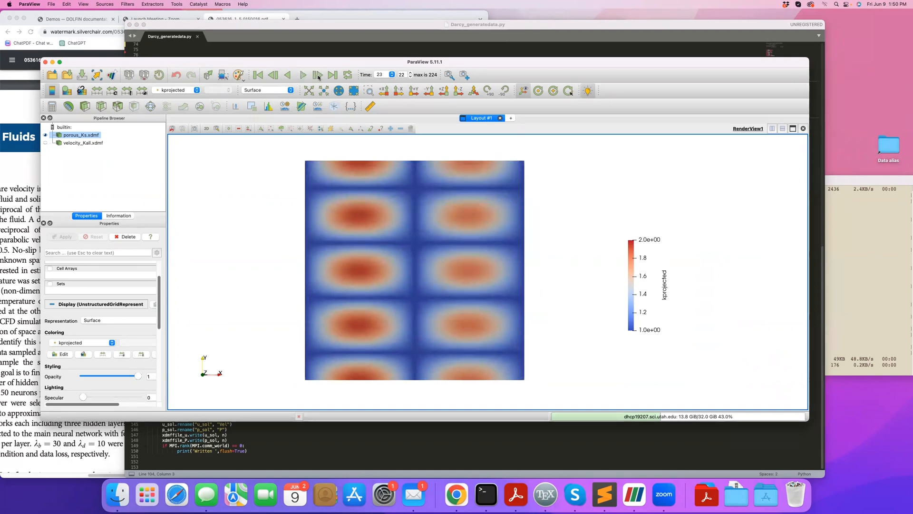
left_click(303, 74)
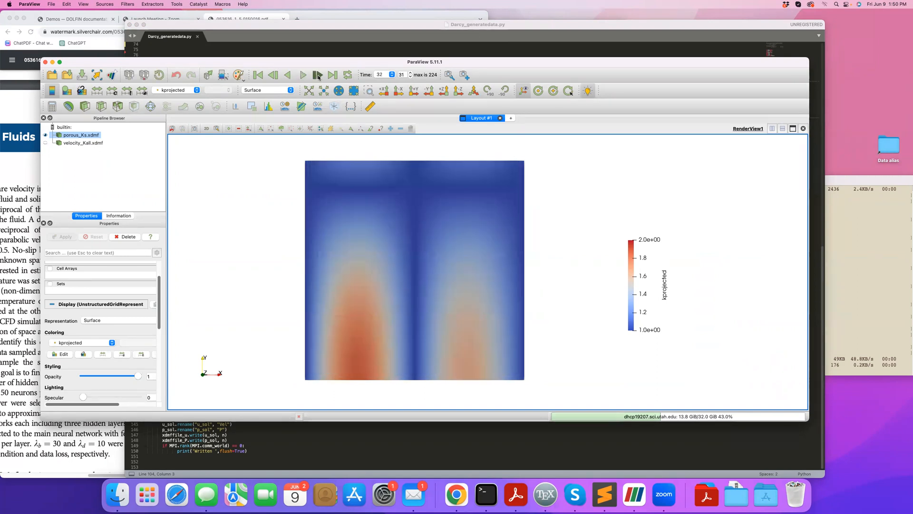
left_click(258, 75)
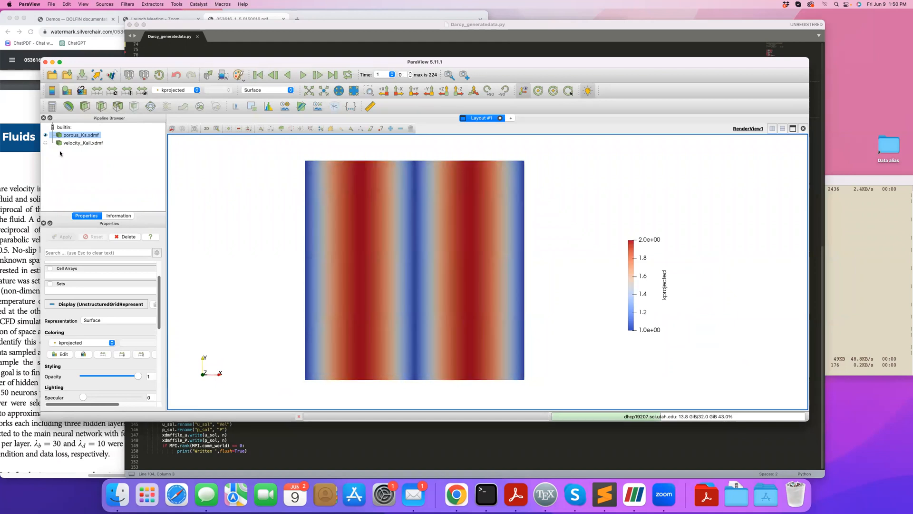
Step: Show velocity_Kall.xdmf coloured by u_sol magnitude and play it forward through several samples
left_click(82, 143)
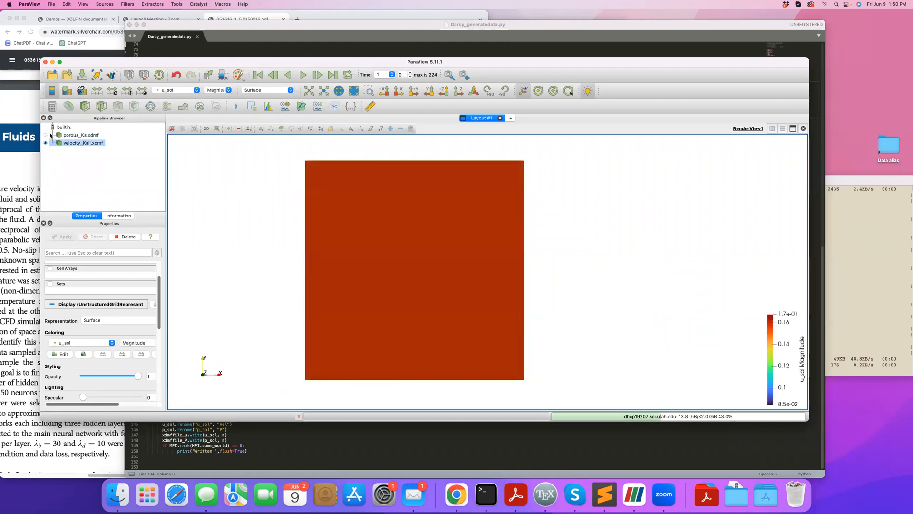
left_click(301, 74)
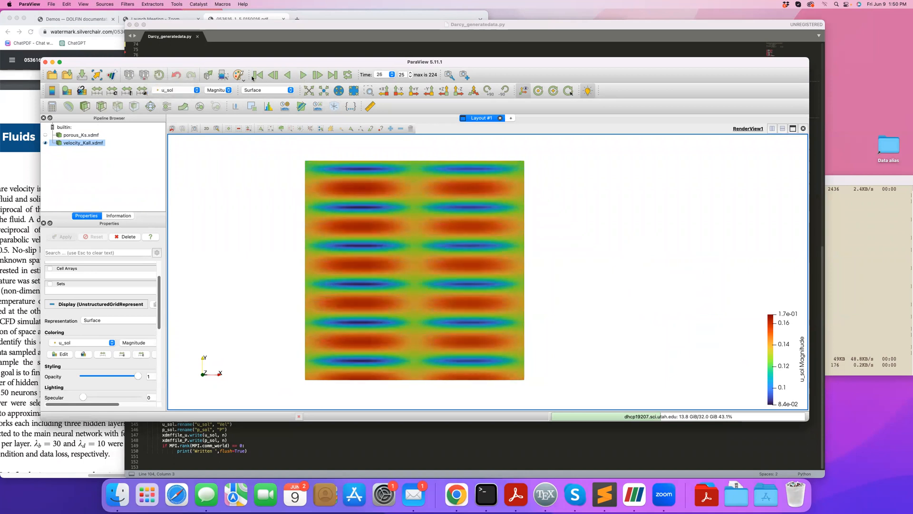
left_click(318, 75)
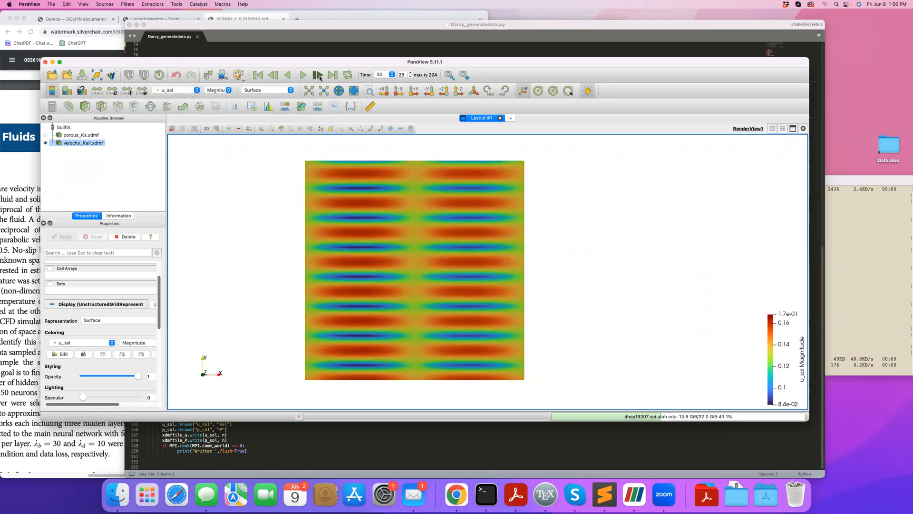
left_click(317, 74)
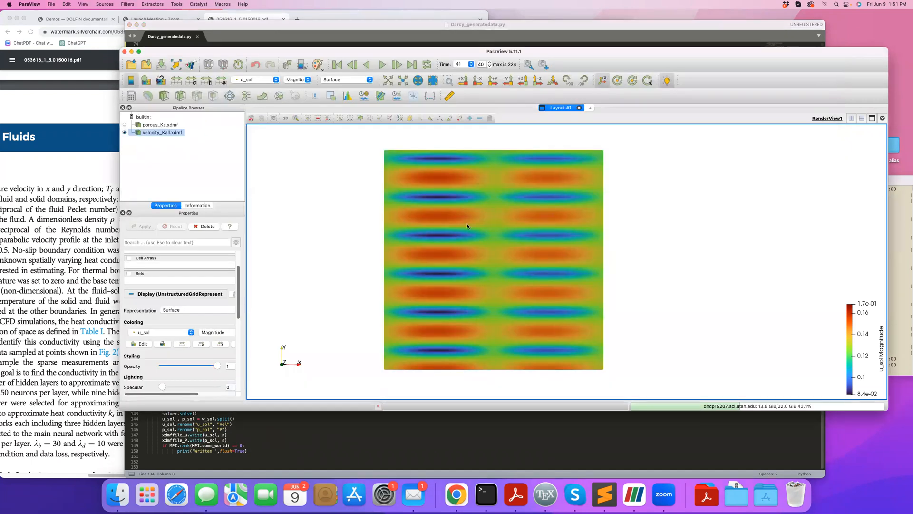
Step: Advance the velocity magnitude animation past time step 60
left_click(381, 65)
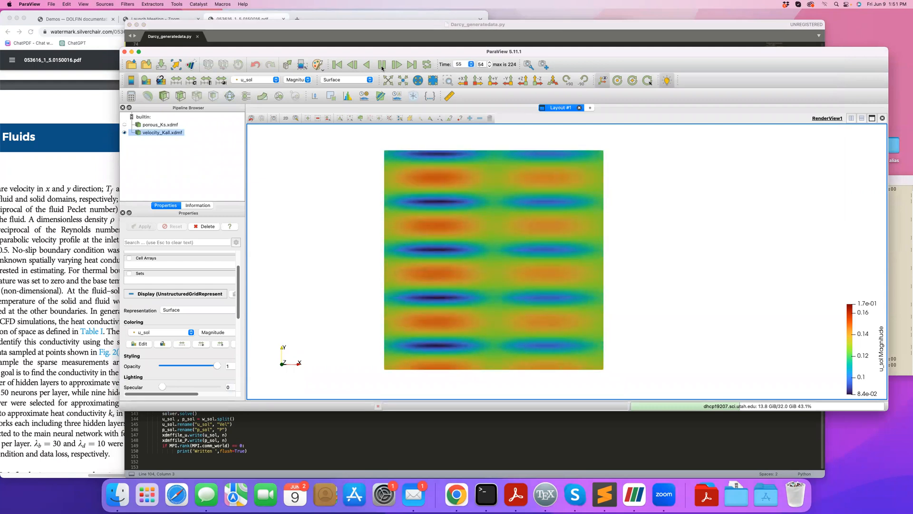
left_click(383, 64)
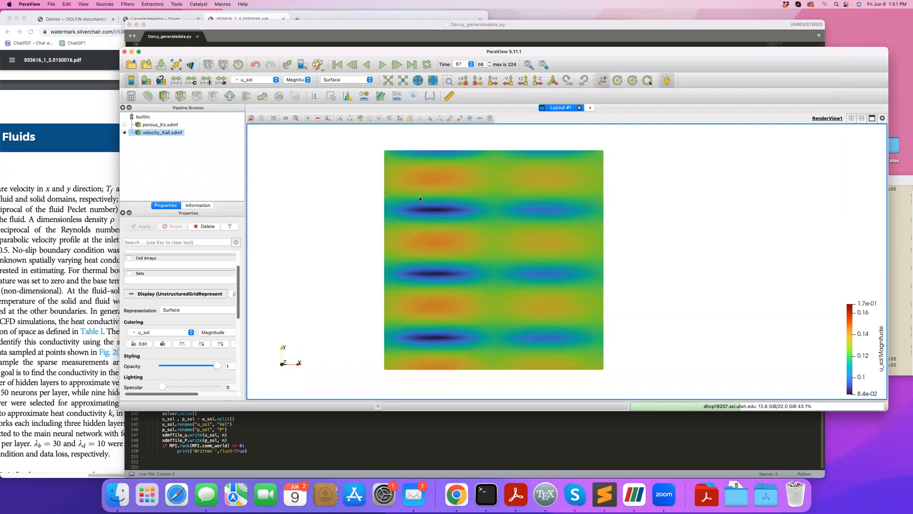